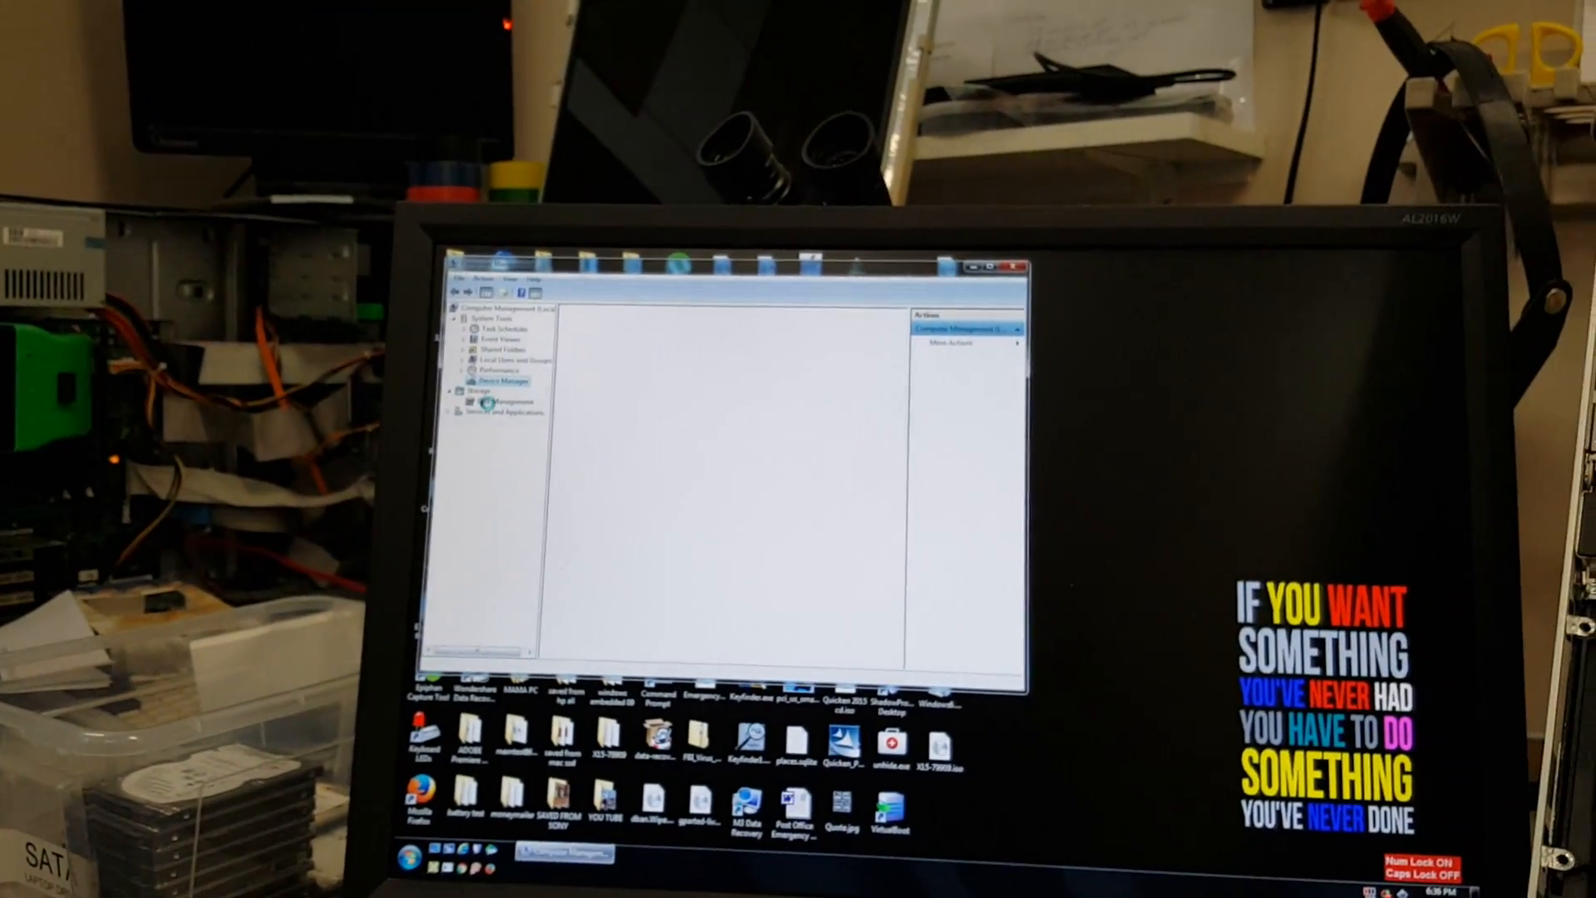
Step: Select Disk Management under Storage so it connects to the Virtual Disk Service
click(498, 392)
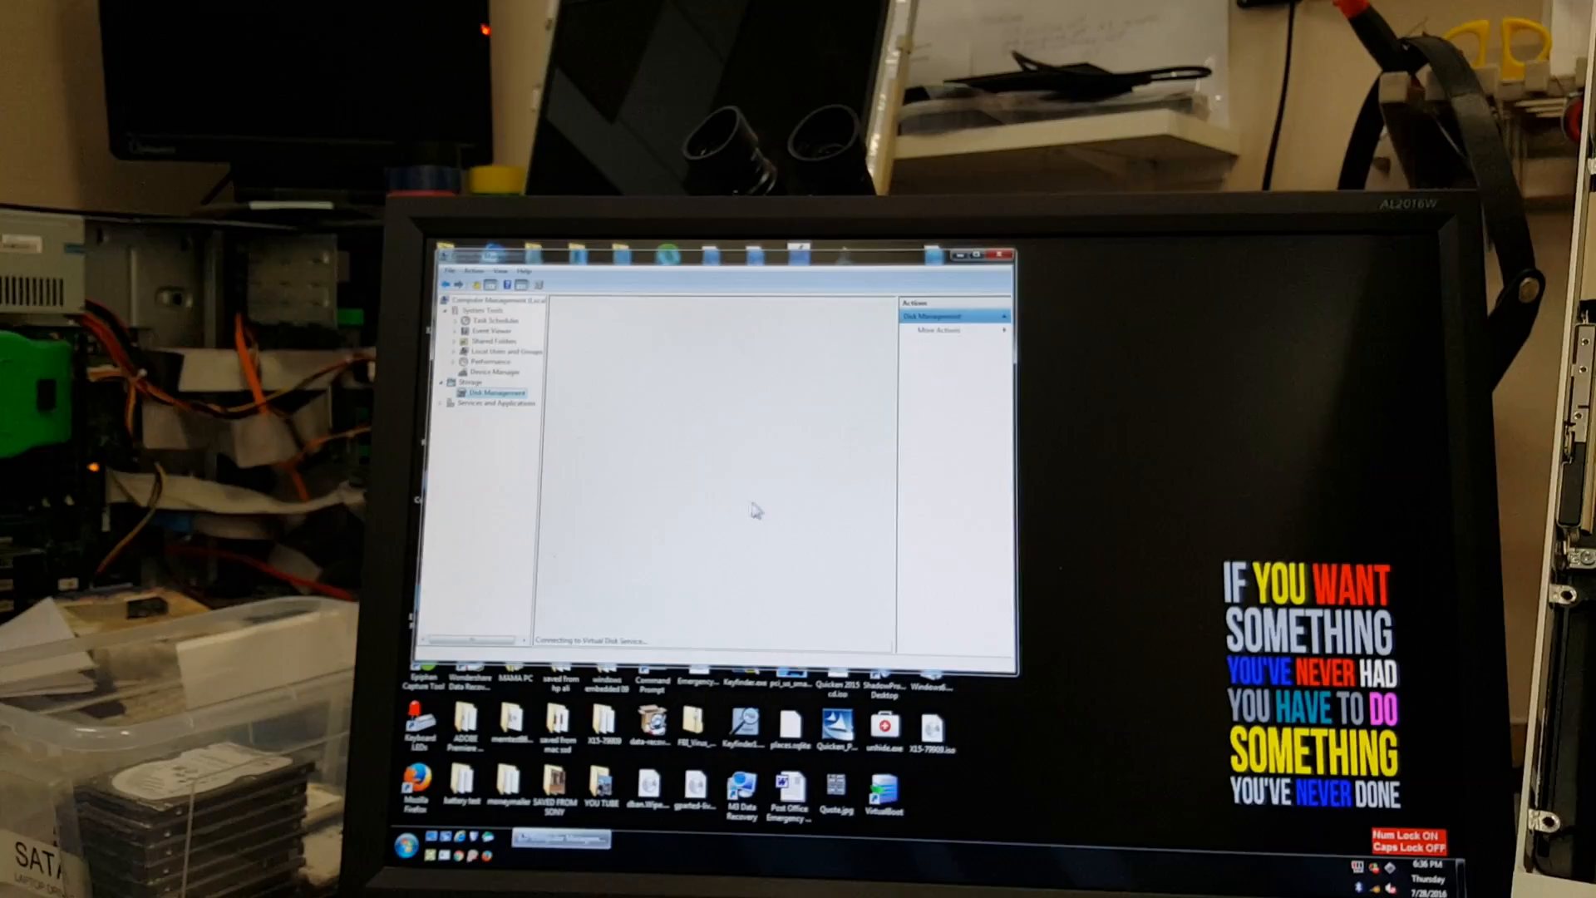